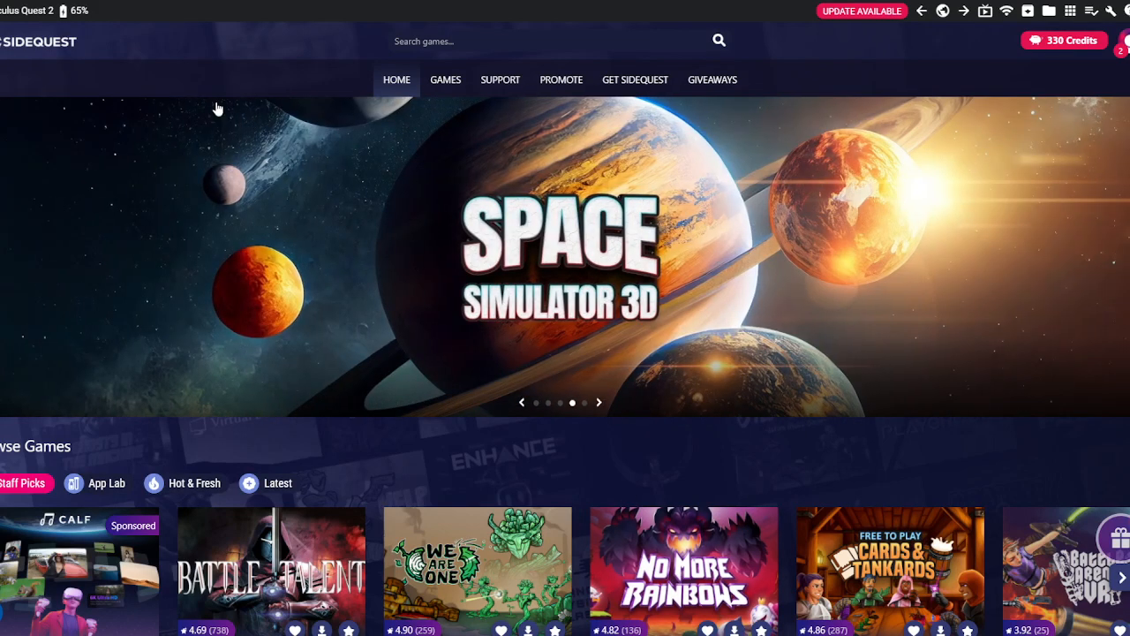
pyautogui.moveTo(199, 48)
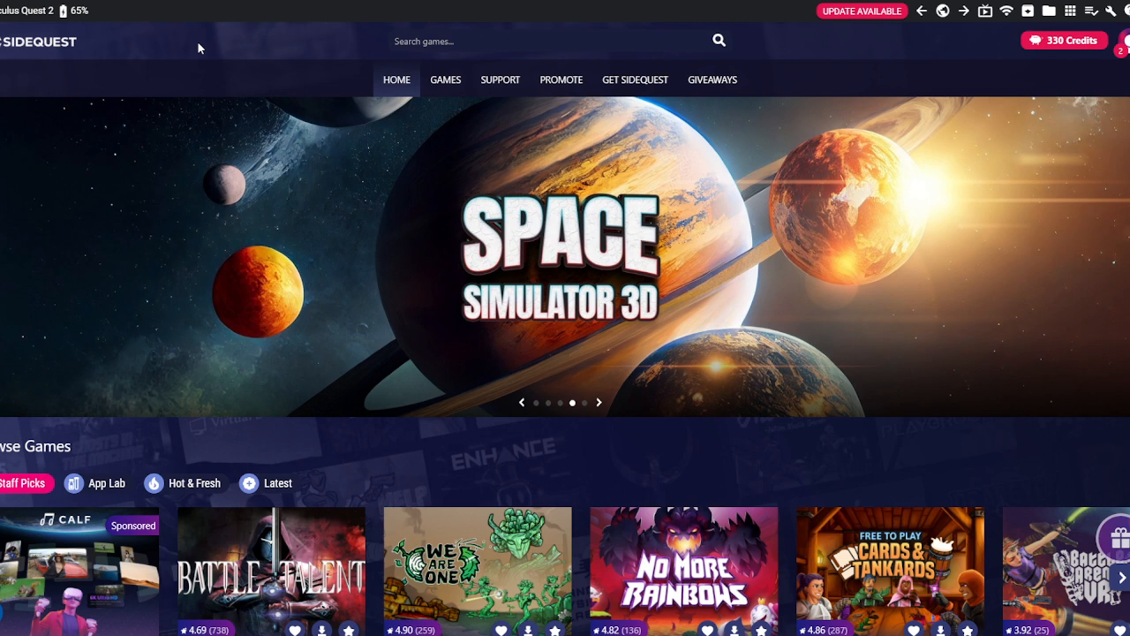
pyautogui.moveTo(202, 34)
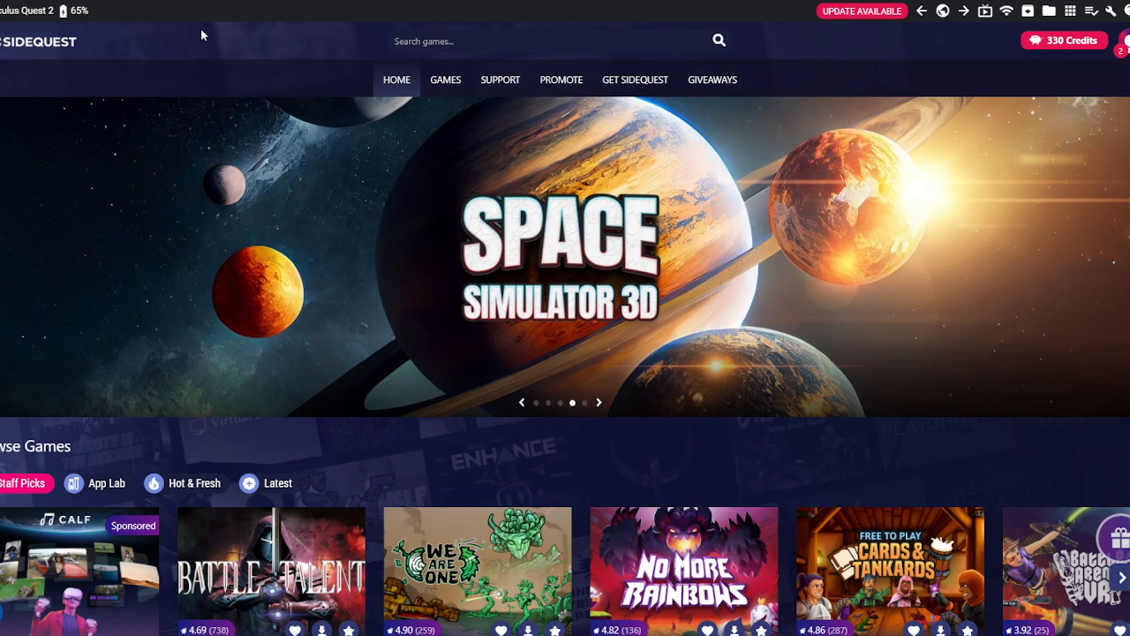
pyautogui.moveTo(200, 41)
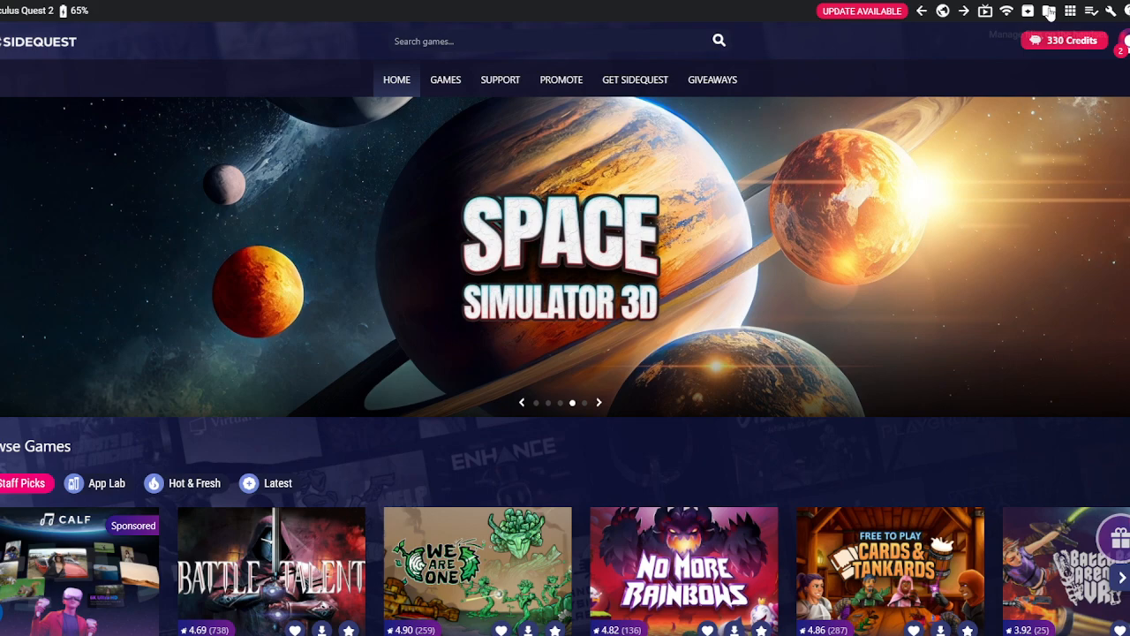
pyautogui.moveTo(1049, 12)
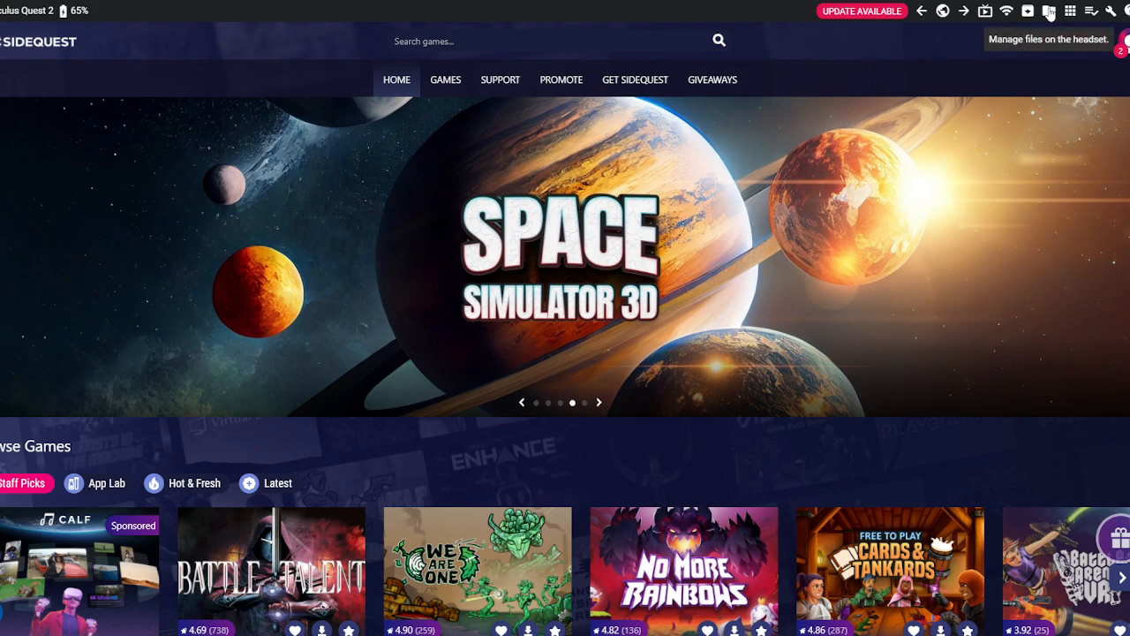
# Step: In SideQuest's File Manager, browse Android › data to the com.SLstudios.Cebus folder
pyautogui.click(1023, 11)
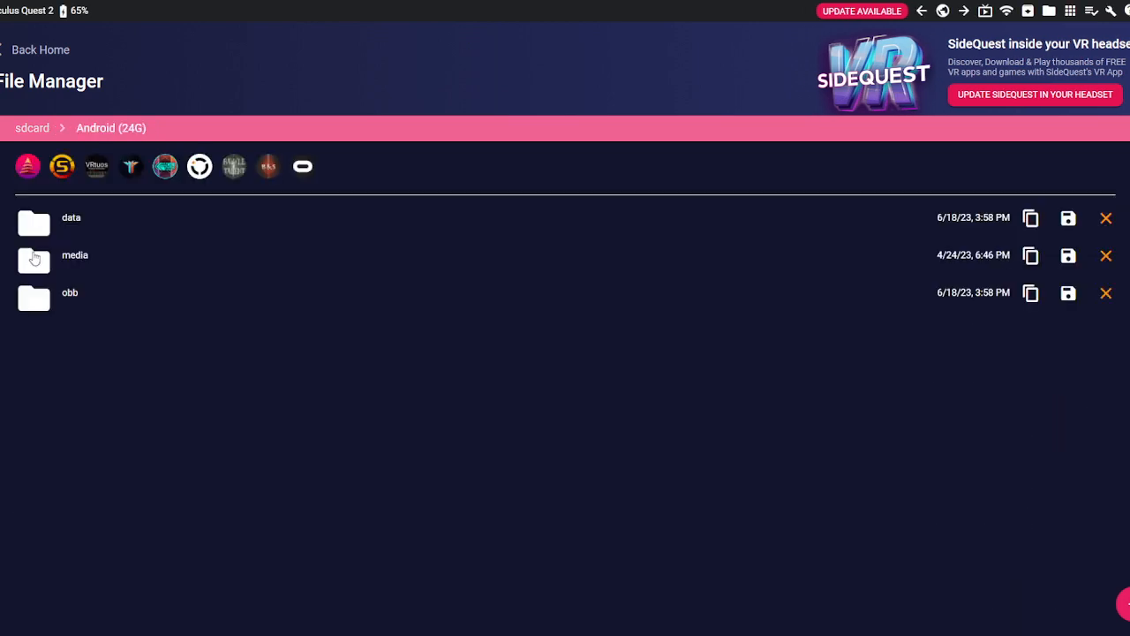
pyautogui.moveTo(39, 225)
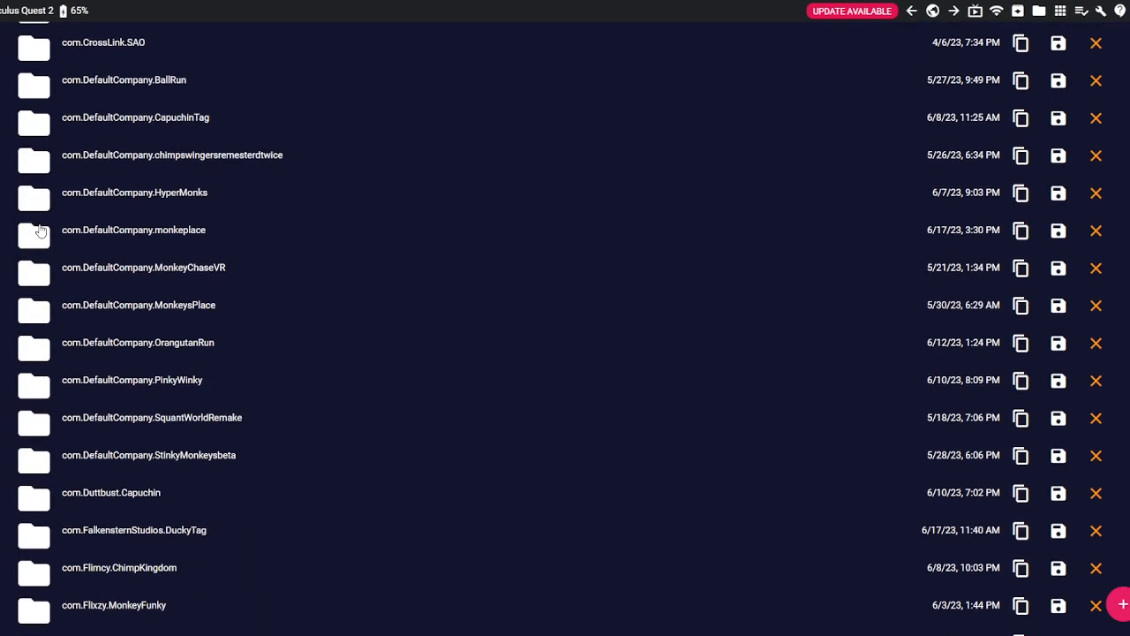
pyautogui.scroll(-3)
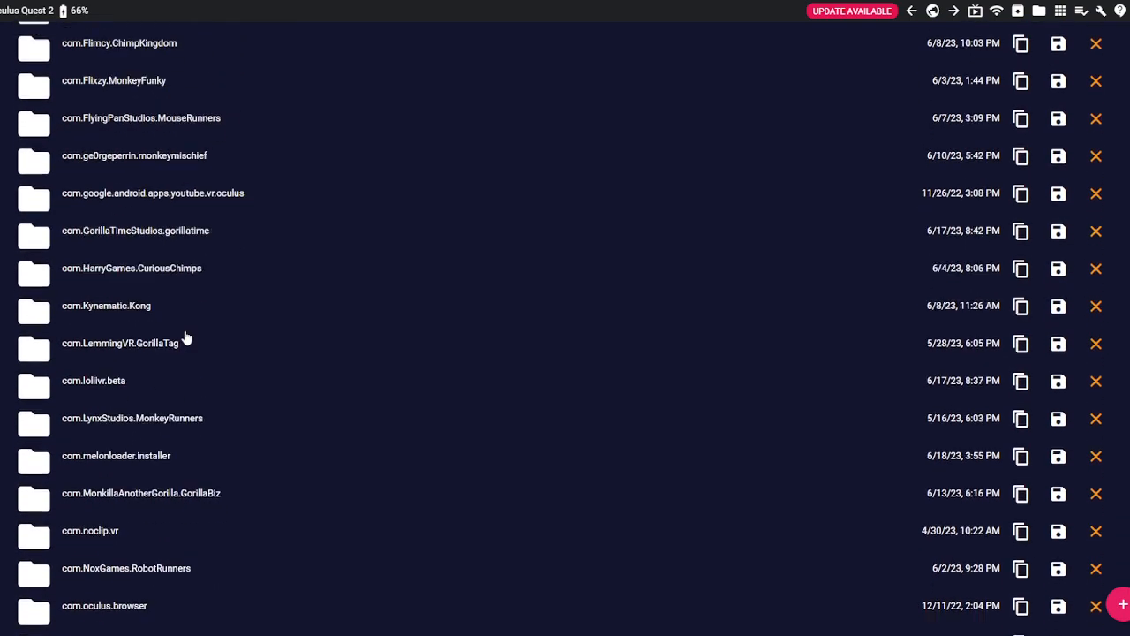
pyautogui.scroll(-3)
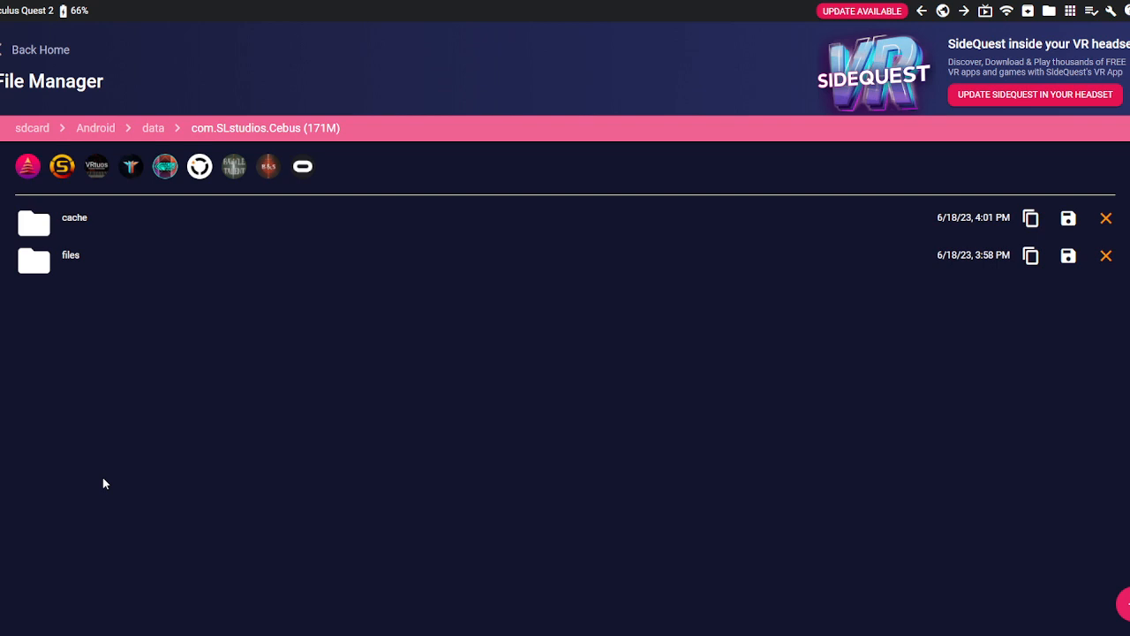
pyautogui.moveTo(69, 271)
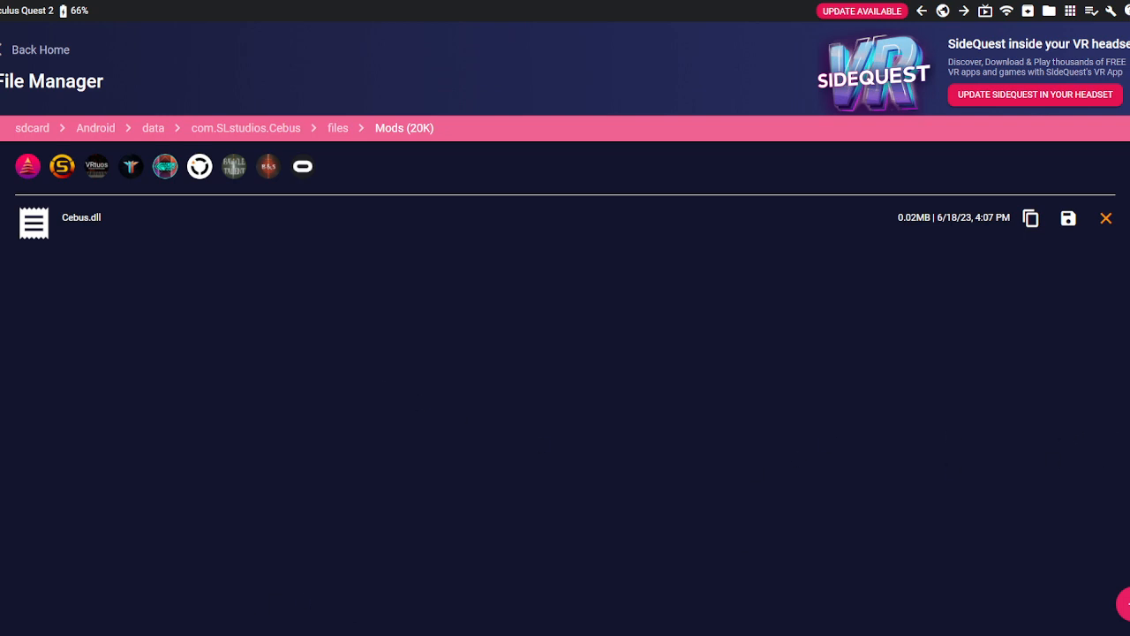
pyautogui.moveTo(257, 188)
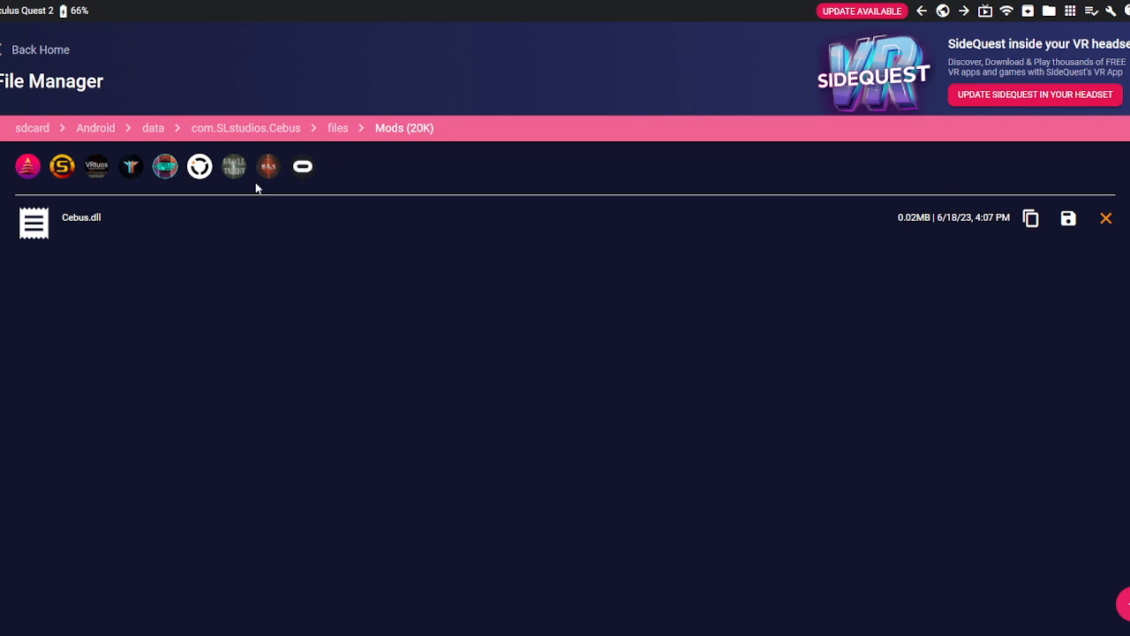
pyautogui.moveTo(323, 169)
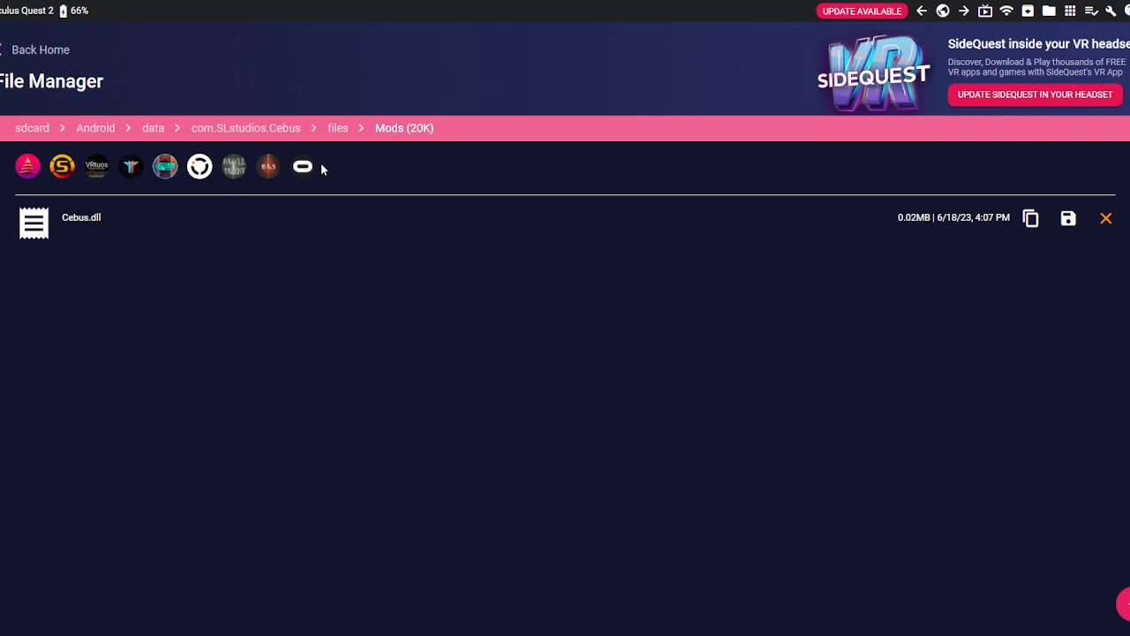
pyautogui.moveTo(79, 330)
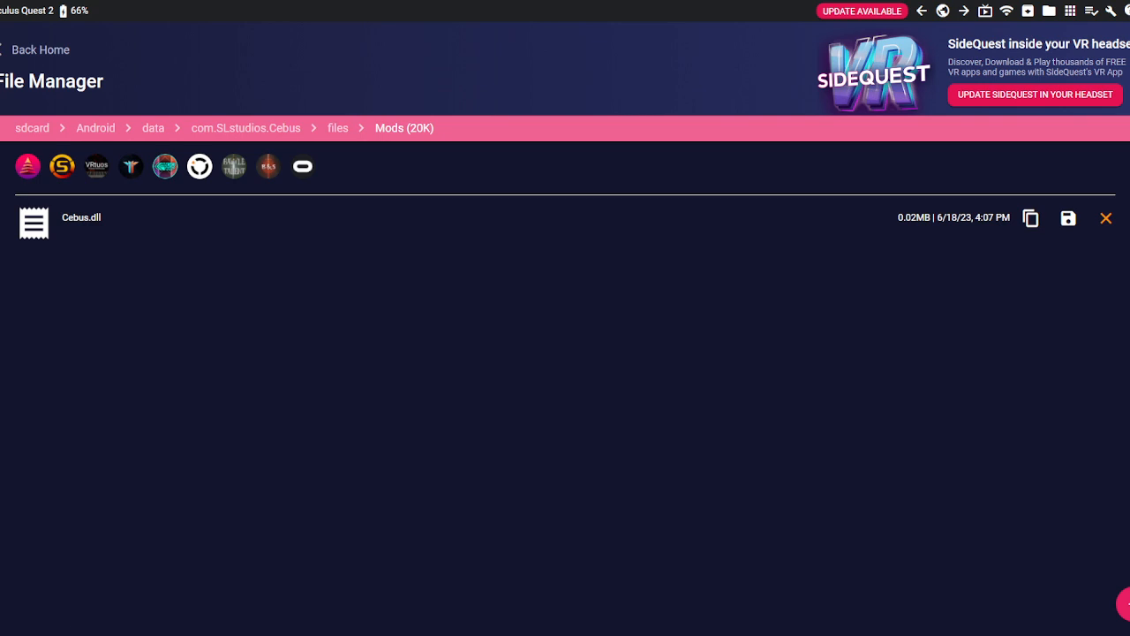
pyautogui.moveTo(1100, 32)
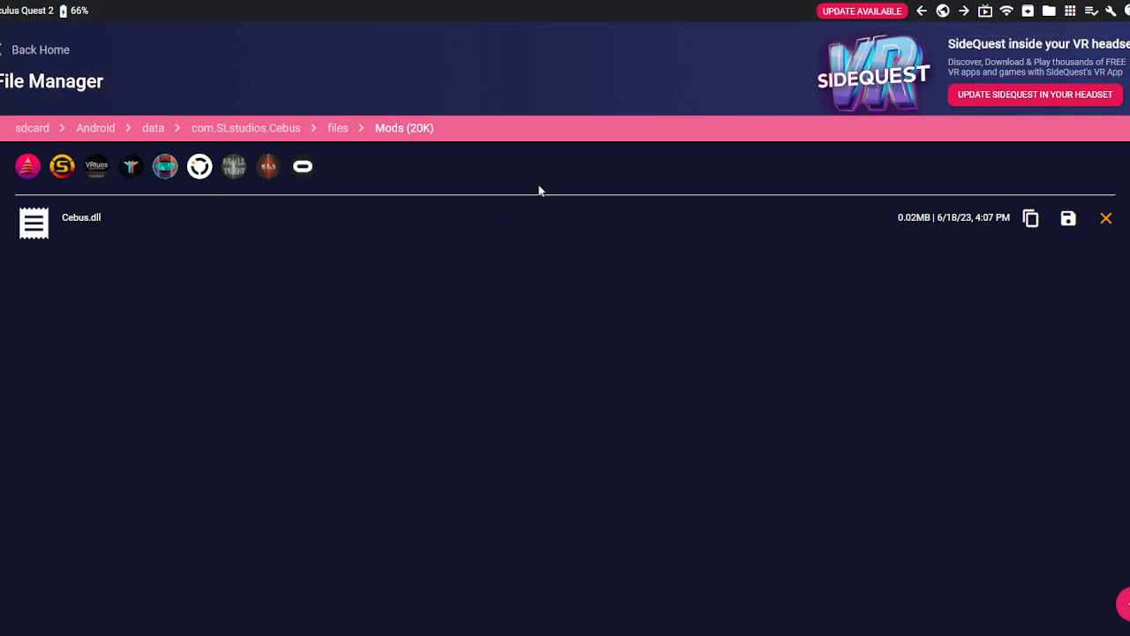
pyautogui.moveTo(409, 106)
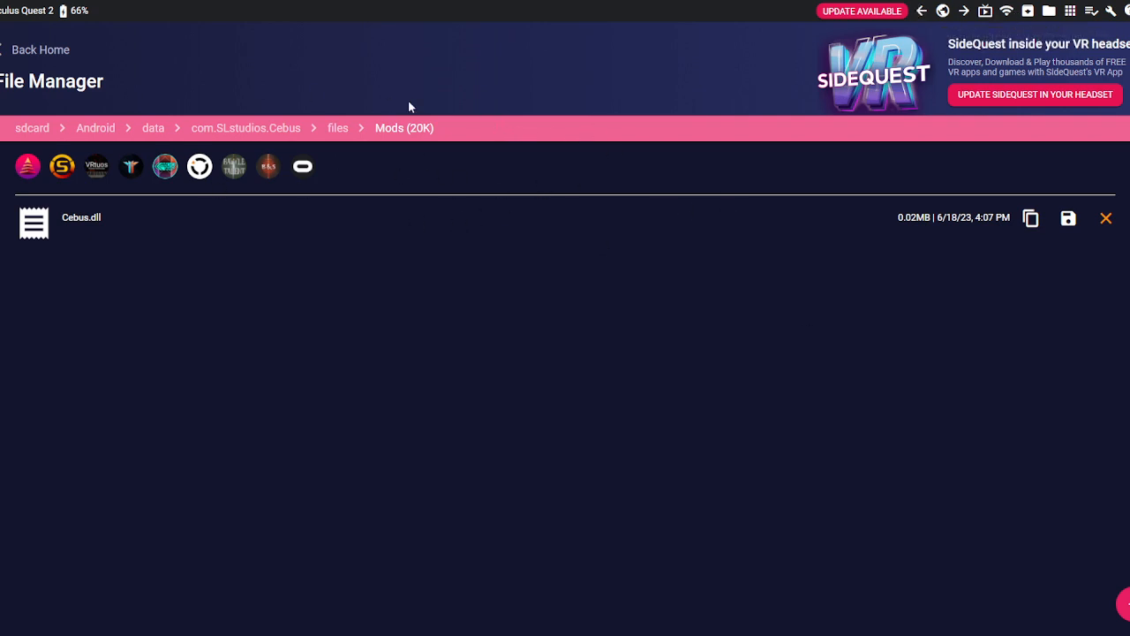
pyautogui.moveTo(423, 180)
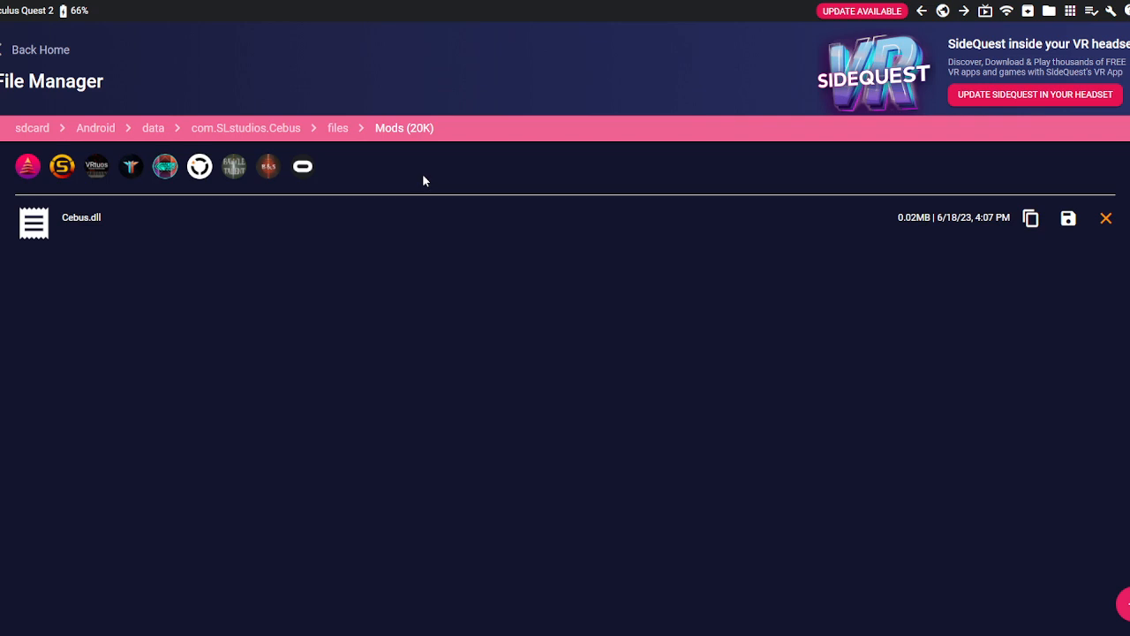
pyautogui.moveTo(351, 610)
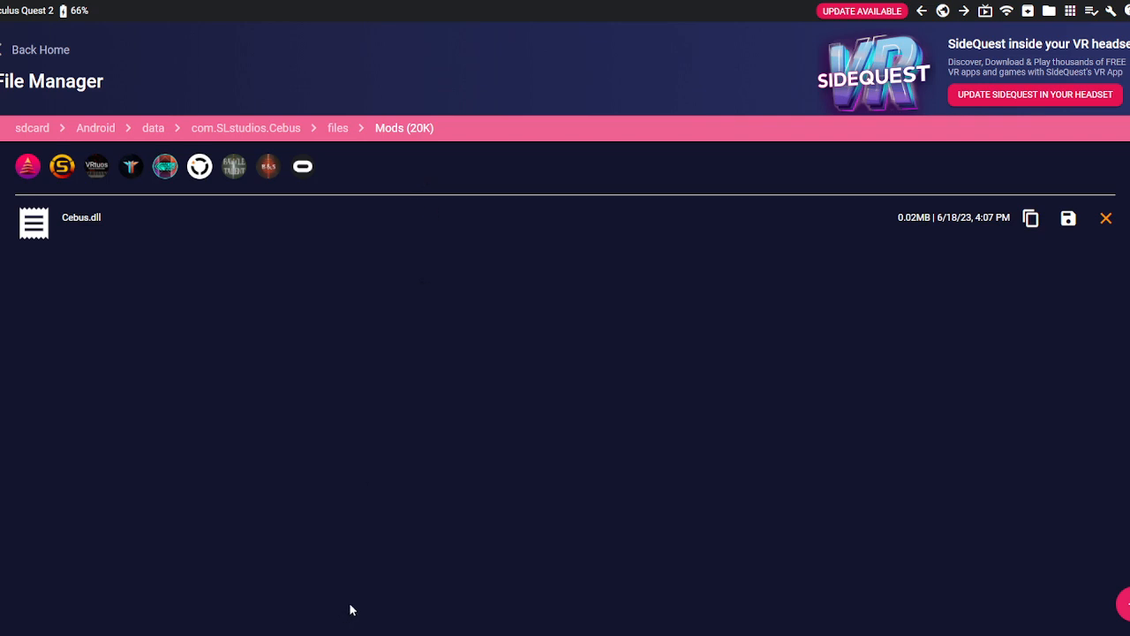